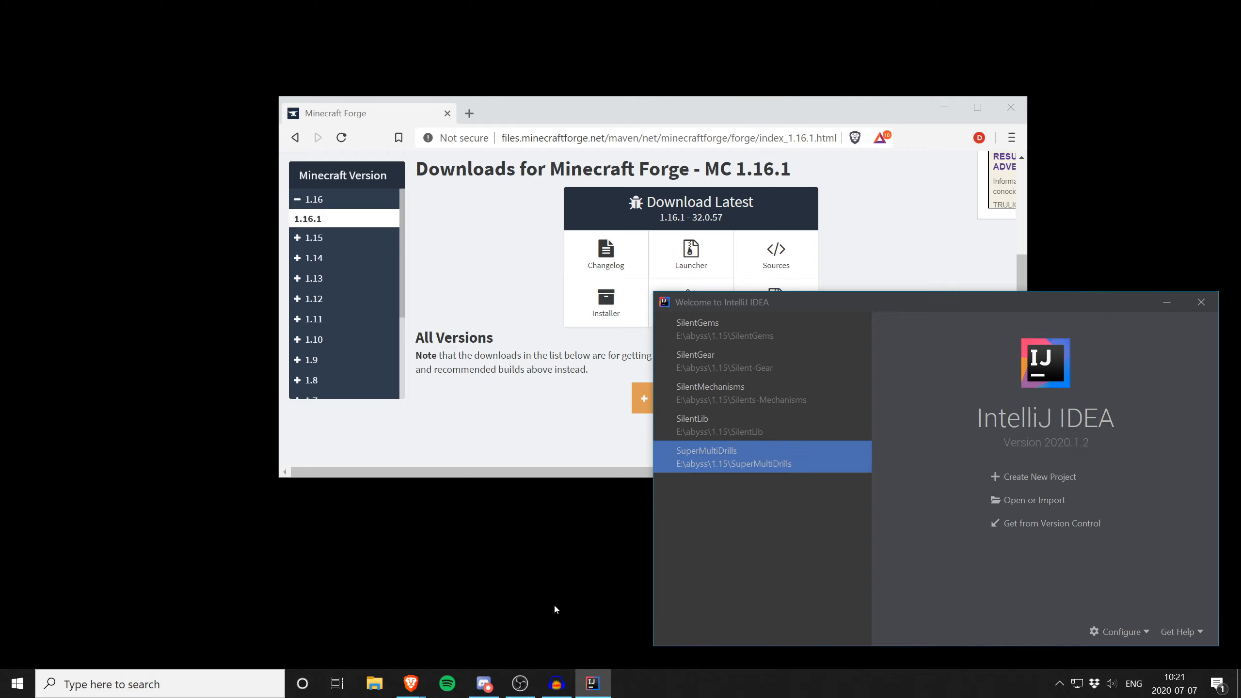
mouse_move(524, 613)
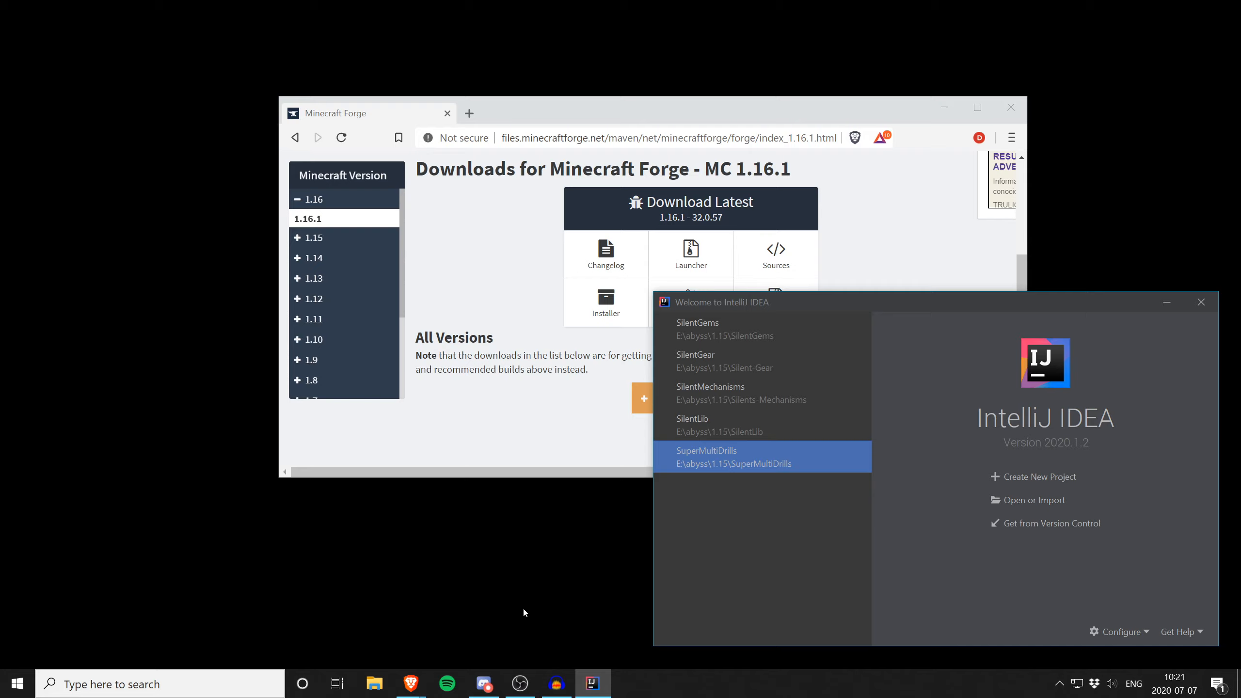
mouse_move(537, 418)
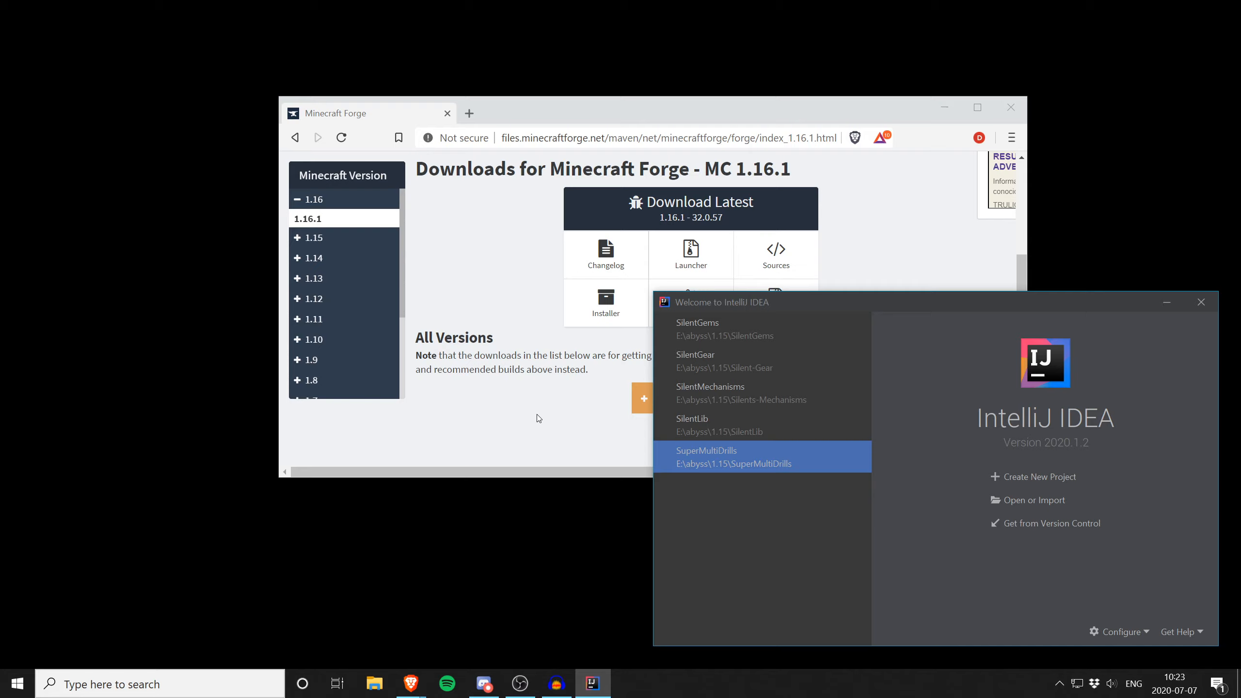
mouse_move(593, 574)
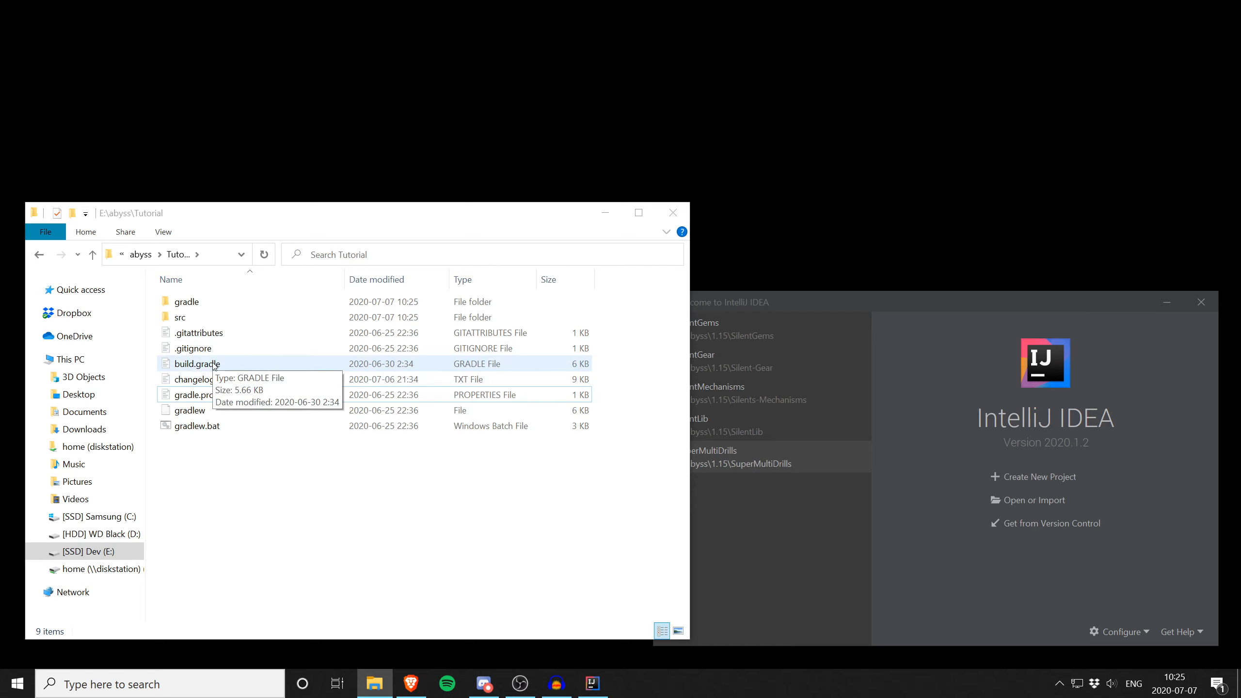
double_click(196, 364)
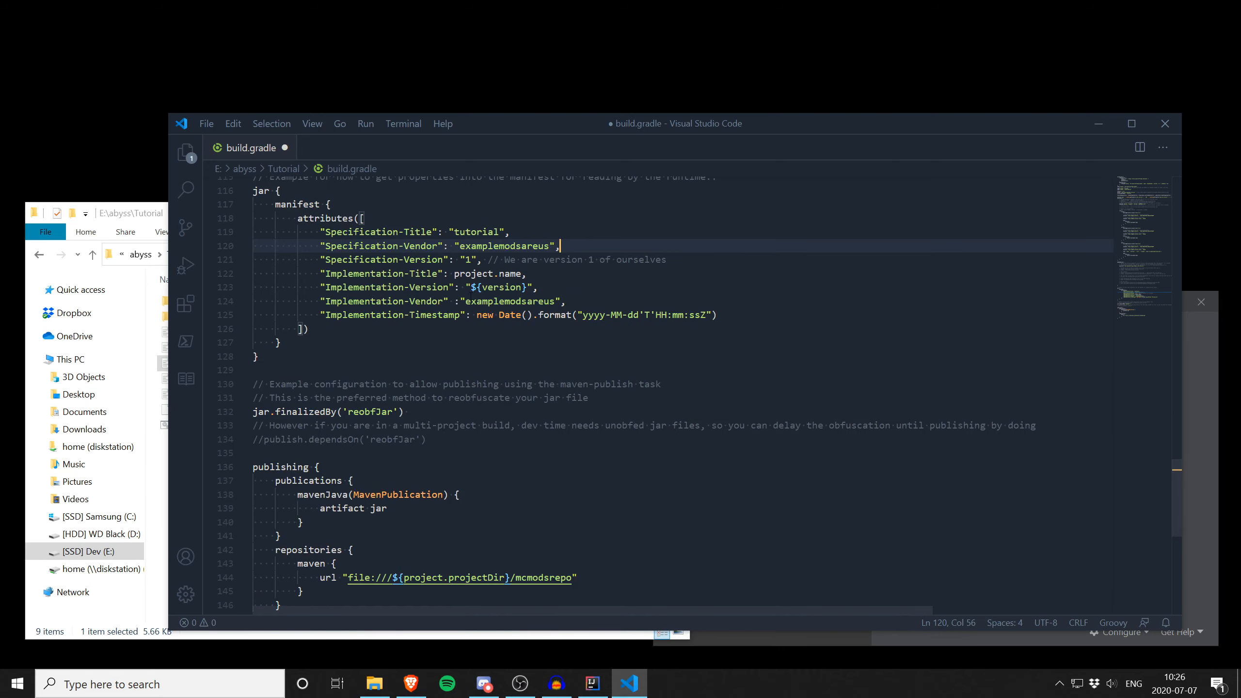
Review build.gradle and close Visual Studio Code to move on to IntelliJ IDEA
scroll("up", 3)
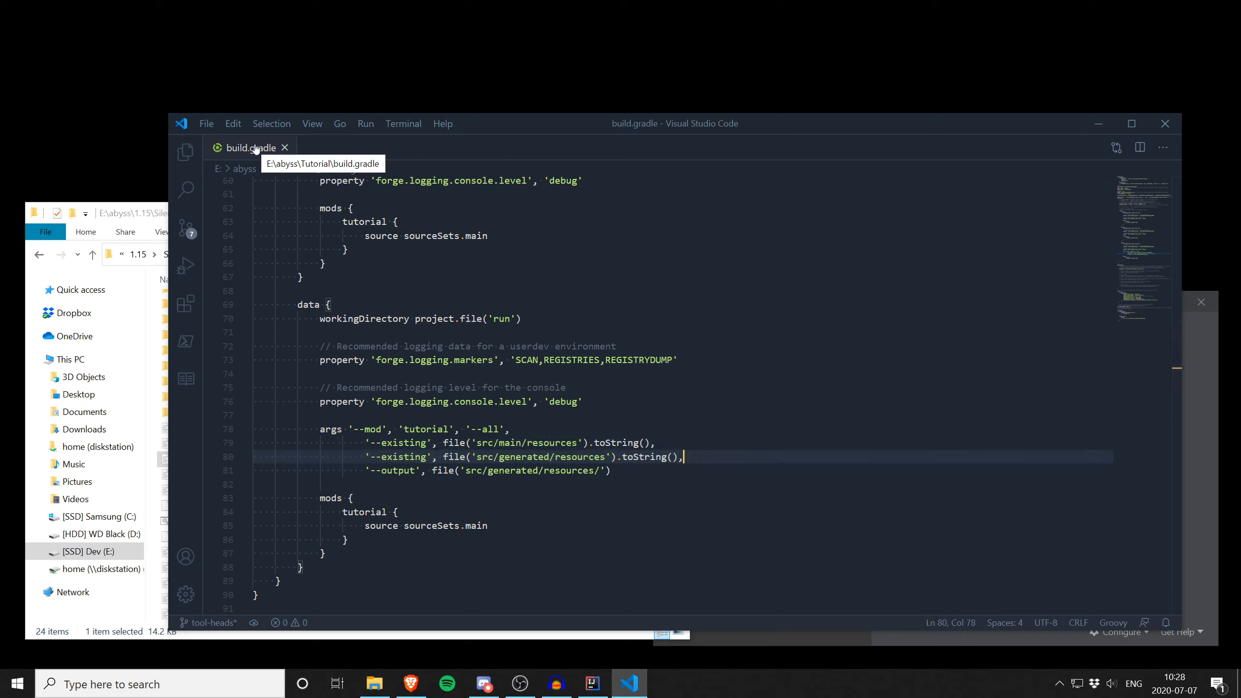
left_click(592, 683)
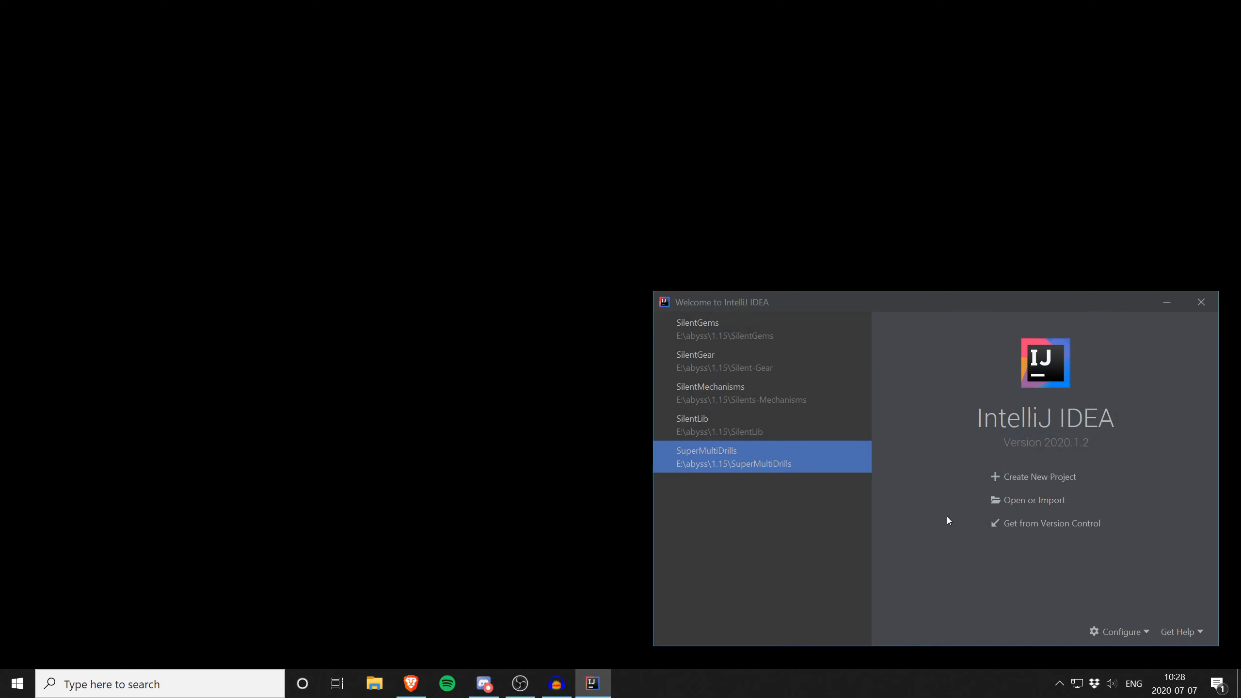
Choose Open or Import and browse the E:\abyss drive folders for the mod project
left_click(1035, 500)
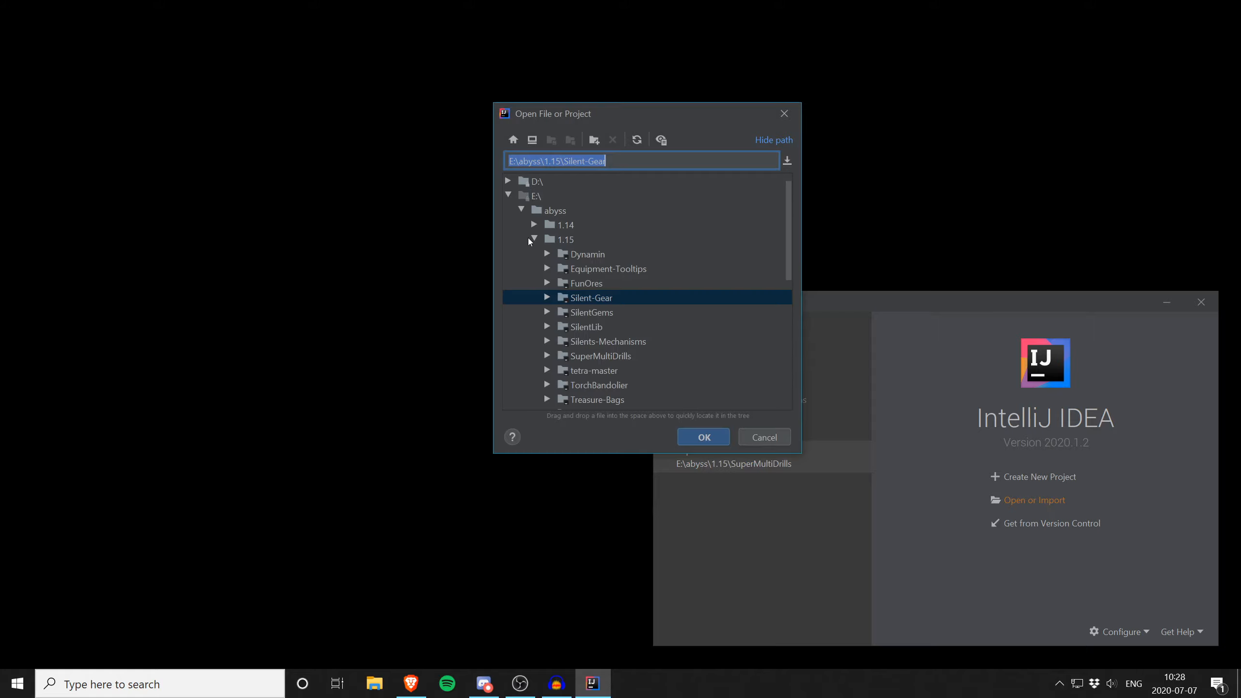
left_click(701, 437)
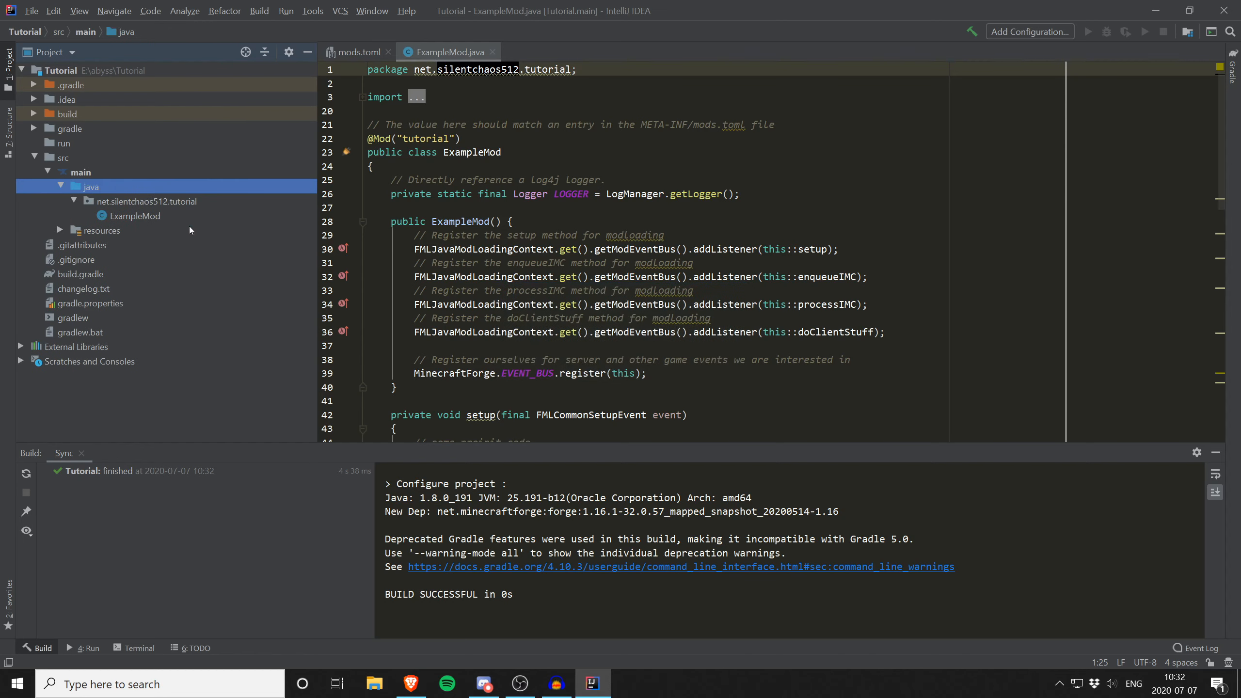
Expand the project's src/main/java source folders to reach ExampleMod.java
left_click(1088, 32)
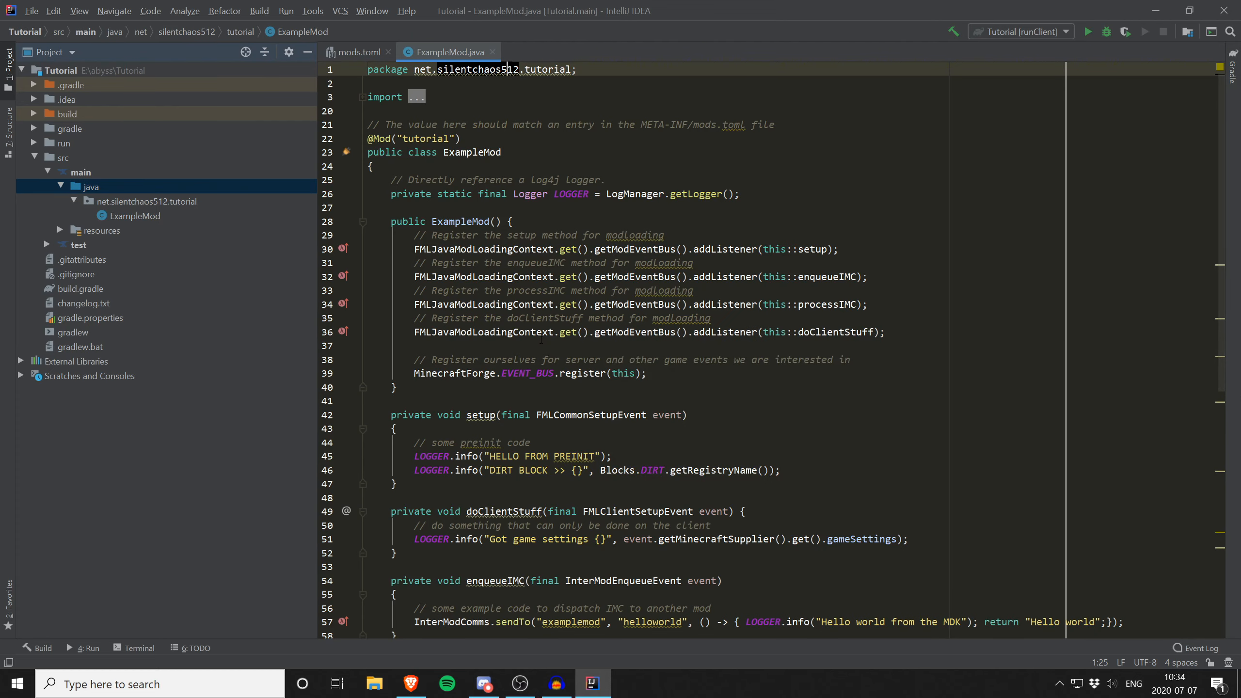
In onBlocksRegistry, write blockRegistryEvent.getRegistry().register( to start registering a block
scroll("down", 3)
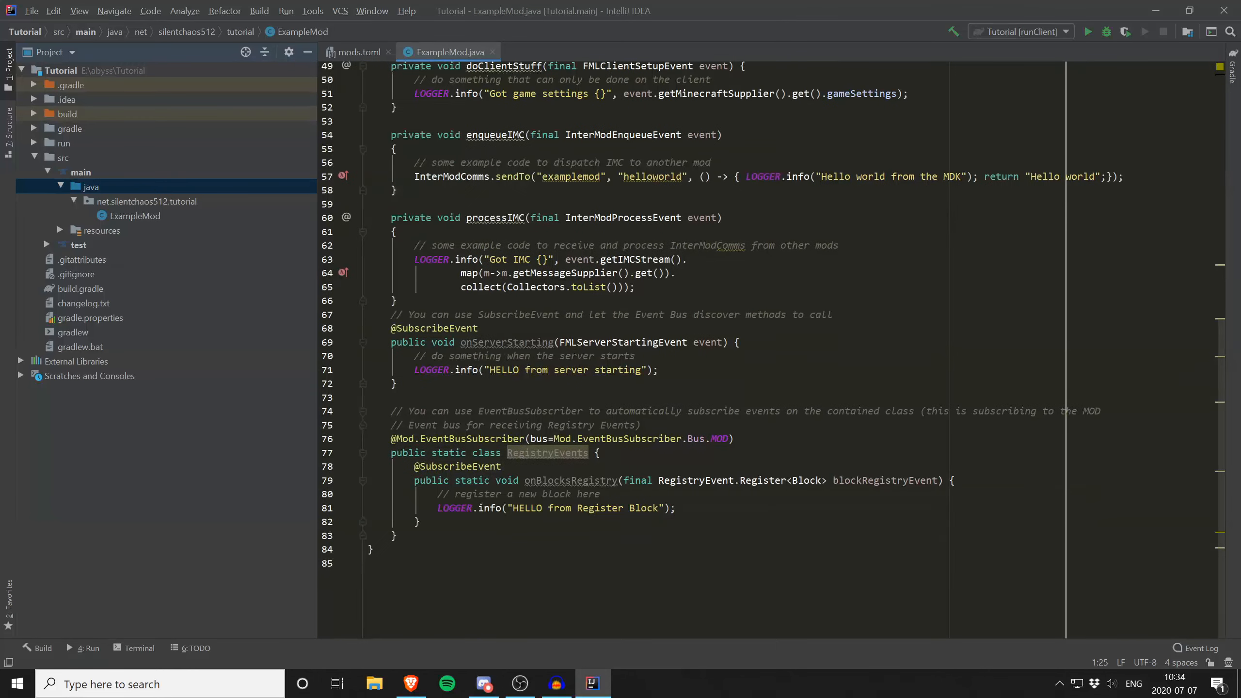
type("blockRegistryEvent.getRegistry().reg")
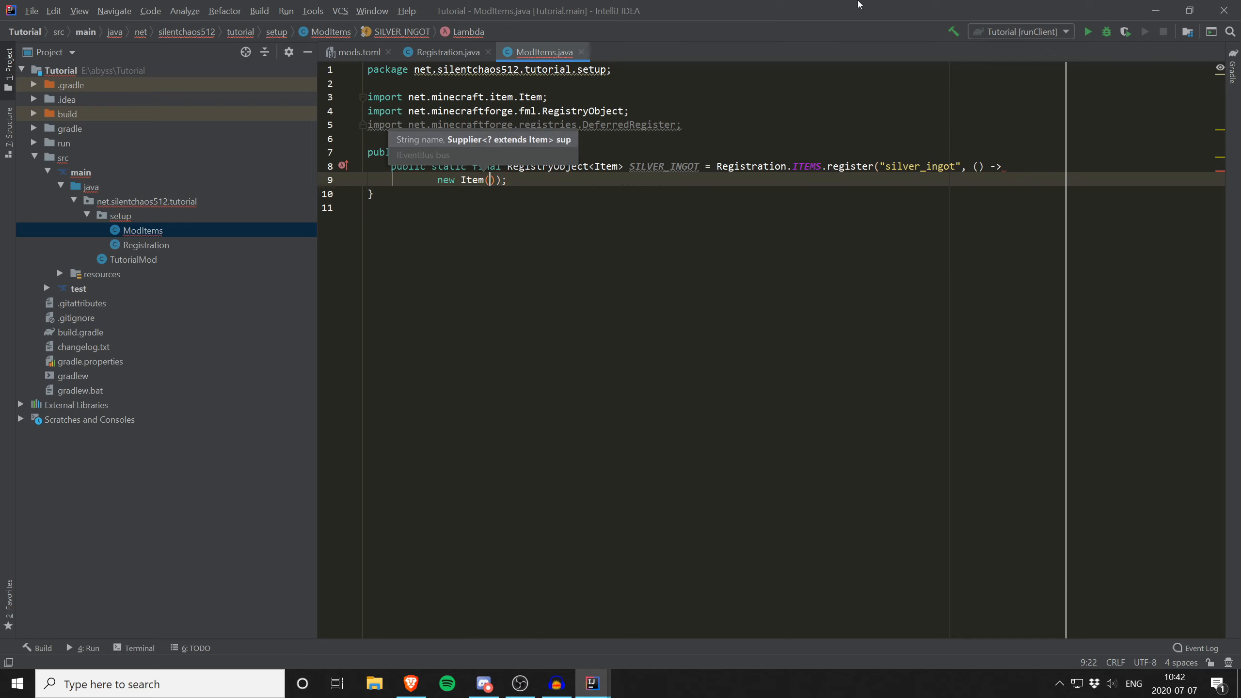
Give the silver_ingot registration a new Item.Properties() builder
type("new Item.Properties().")
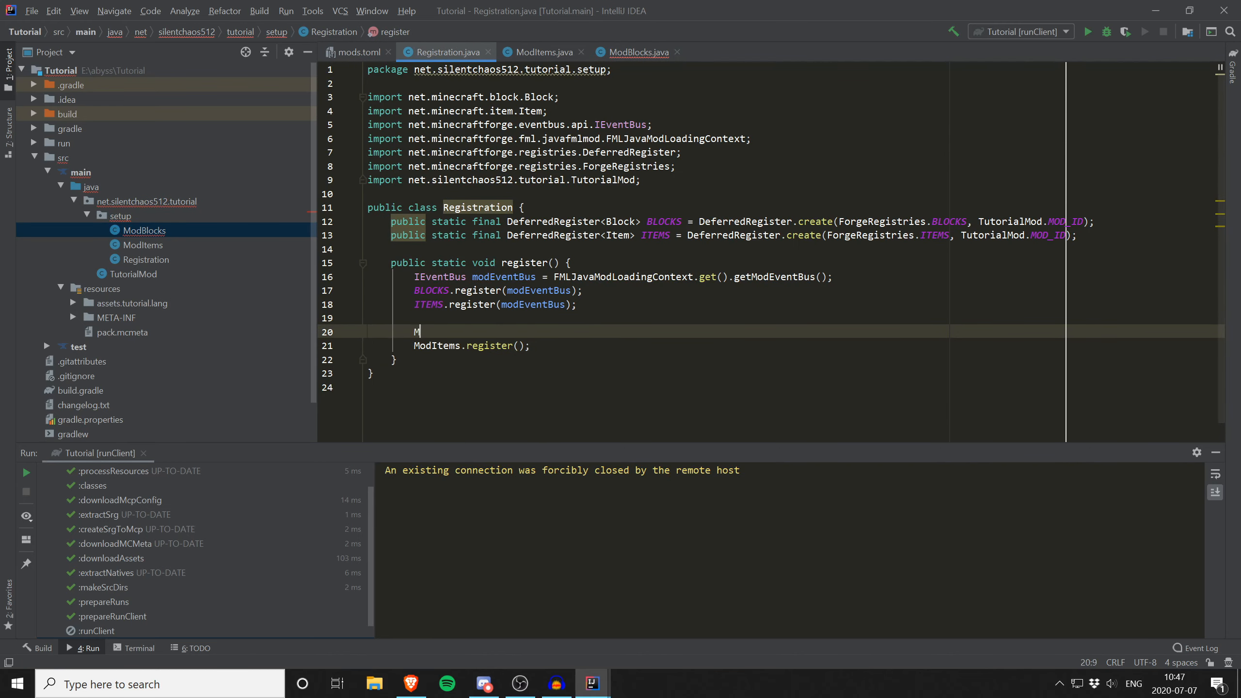
Switch to the ModBlocks.java editor to add its register method
left_click(638, 51)
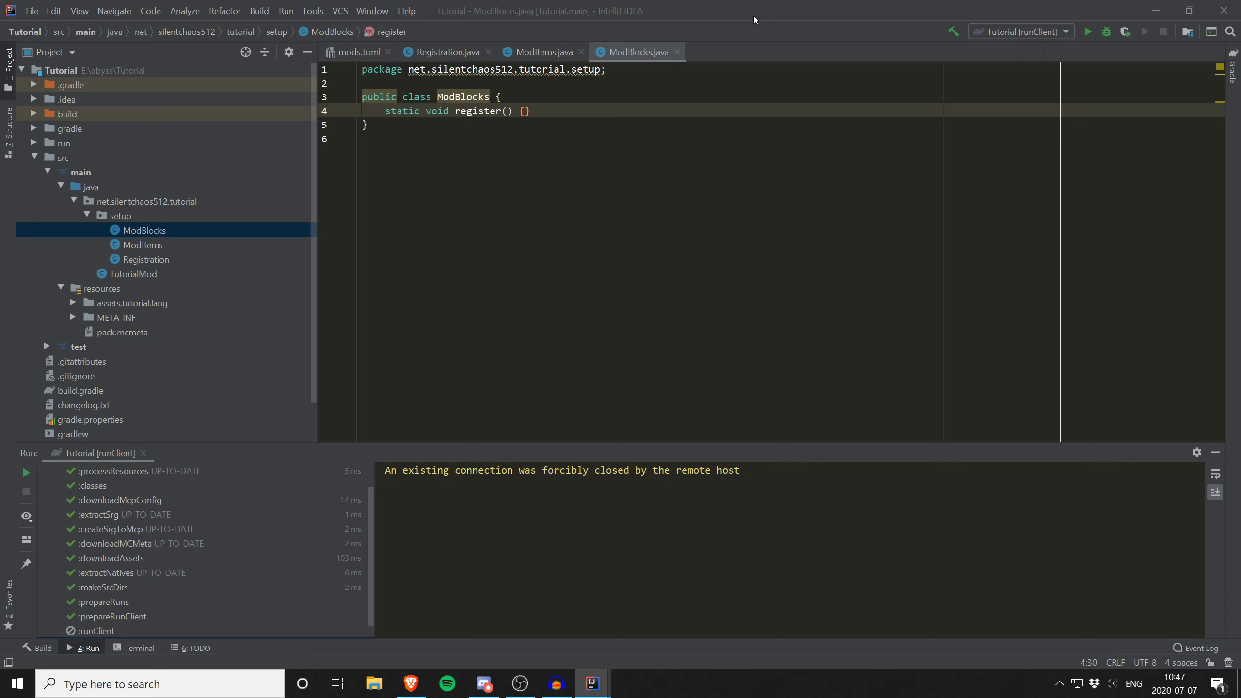
mouse_move(855, 38)
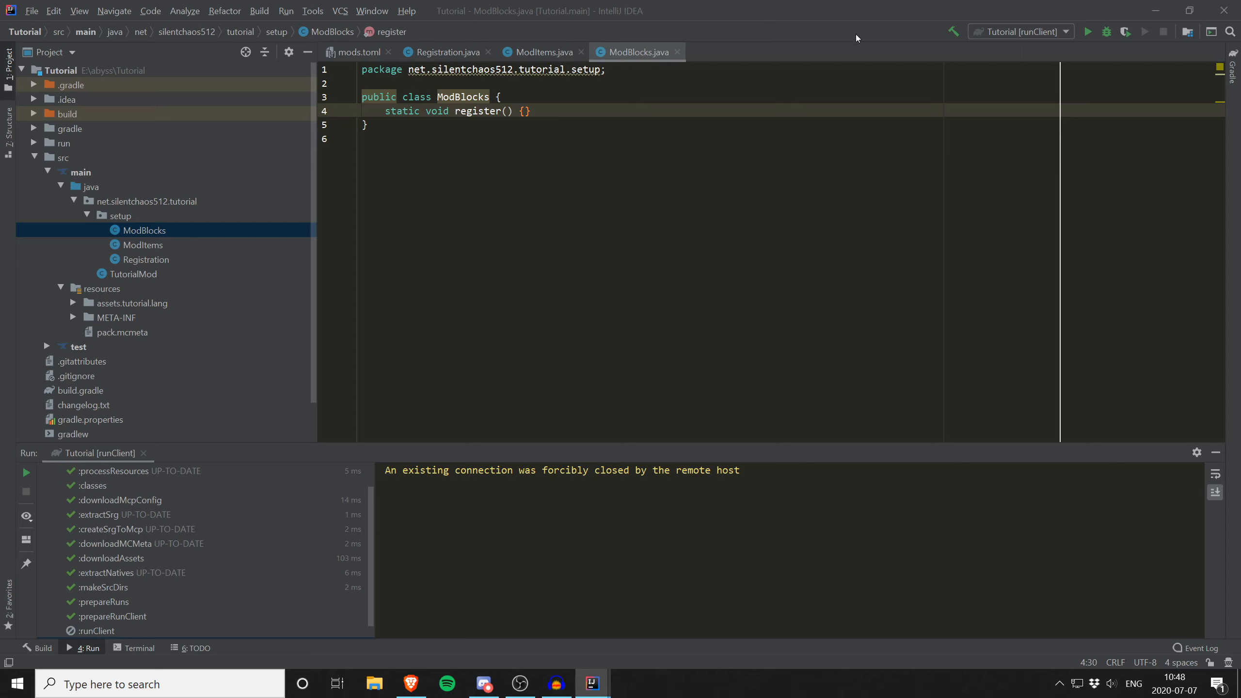
Begin a generic 'private static <T extends' helper declaration in ModBlocks
type("private static <T extends Block> RegistryObject<T> registerNoItem(String name, Supplier<T> block) {")
type("Registration.ITEMS.register(name, () -> new BlockItem(ret.get(), new Item.Properties().group(ItemGroup.BUILDING_BLOCKS)));")
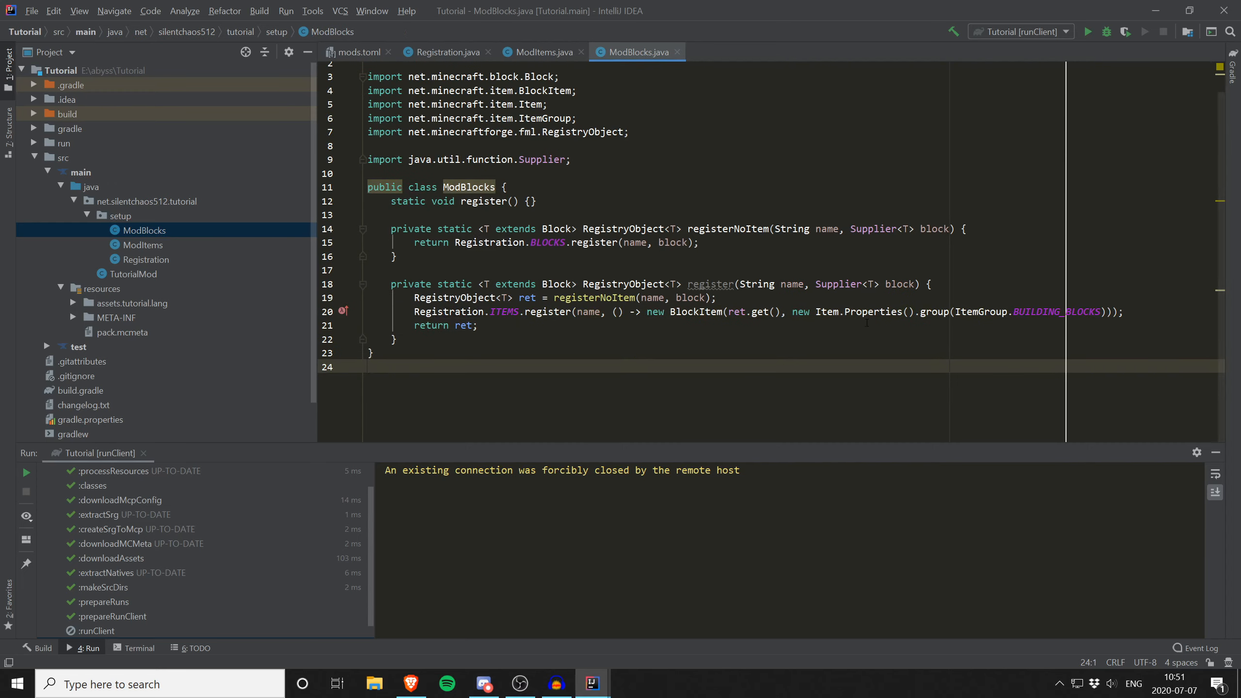
Declare public static final RegistryObject<Block> SILVER_ORE = register() in ModBlocks
type("public static final RegistryObject<Block> SILVER_ORE = register()")
type("new Block(AbstractBlock.Properties.create(Material.ROCK).))")
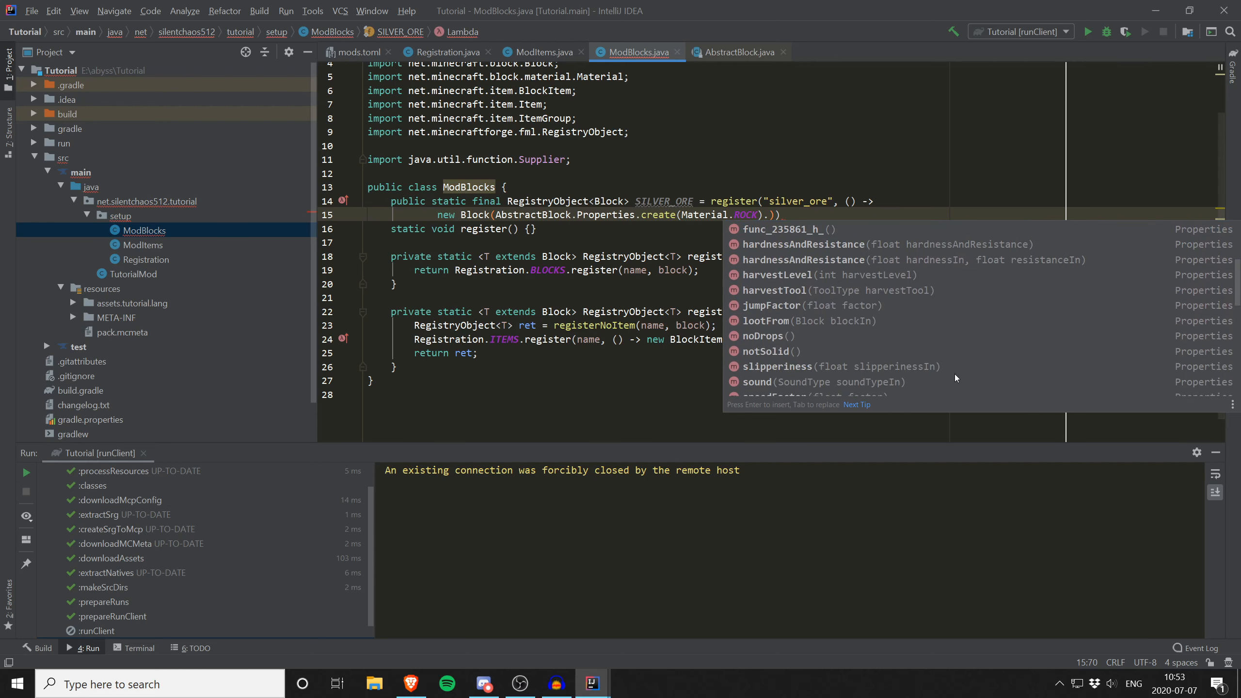
Give the silver_ore rock block .hardnessAndResistance(3, 10)
type(".hardnessAndResistance(3, 10)")
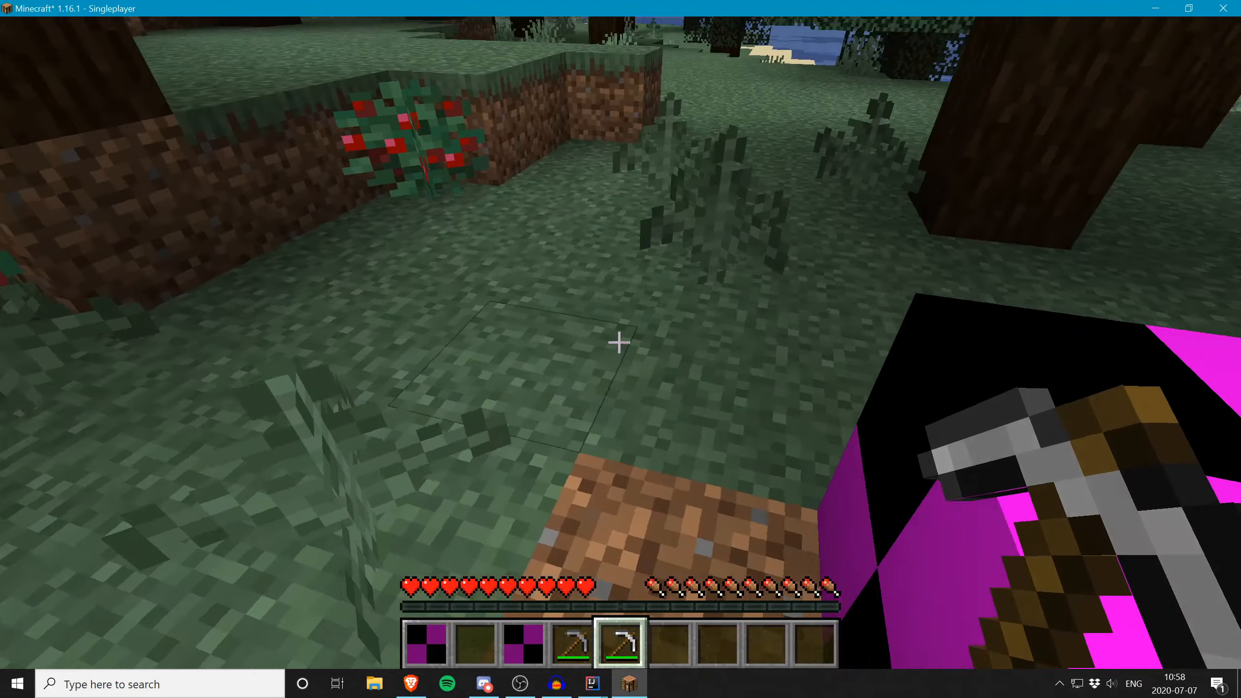
Pause the game with Escape to bring up the game menu over the placed block
key("Escape")
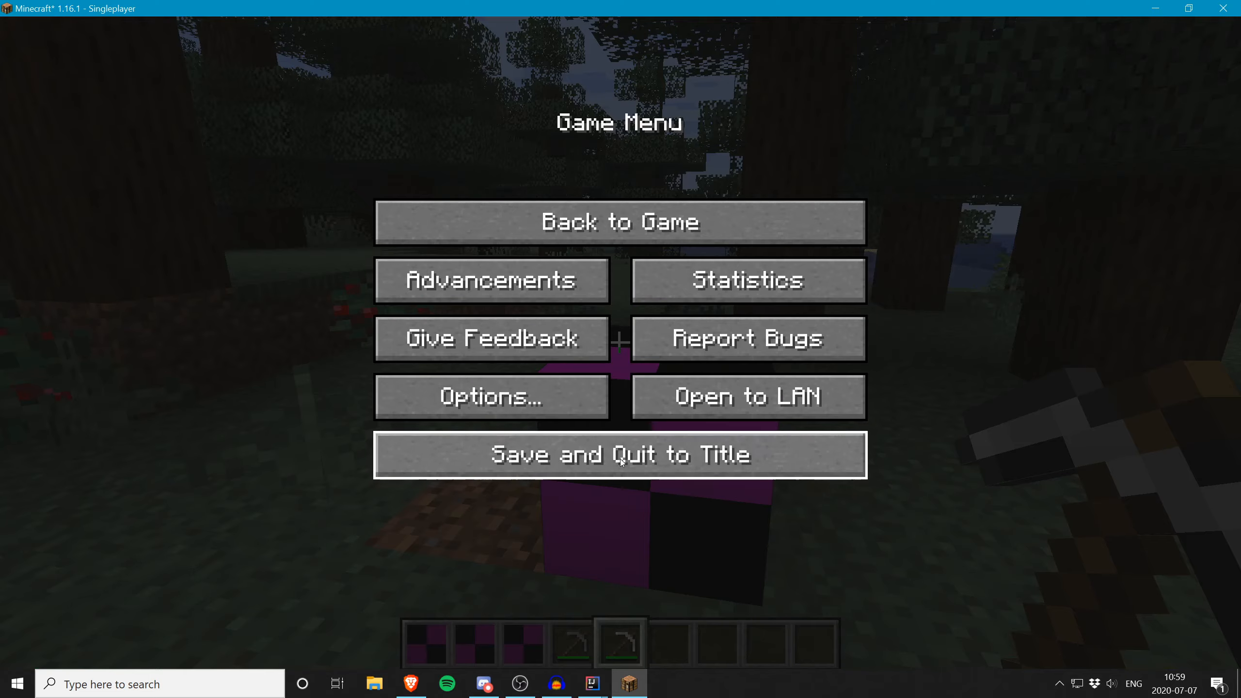